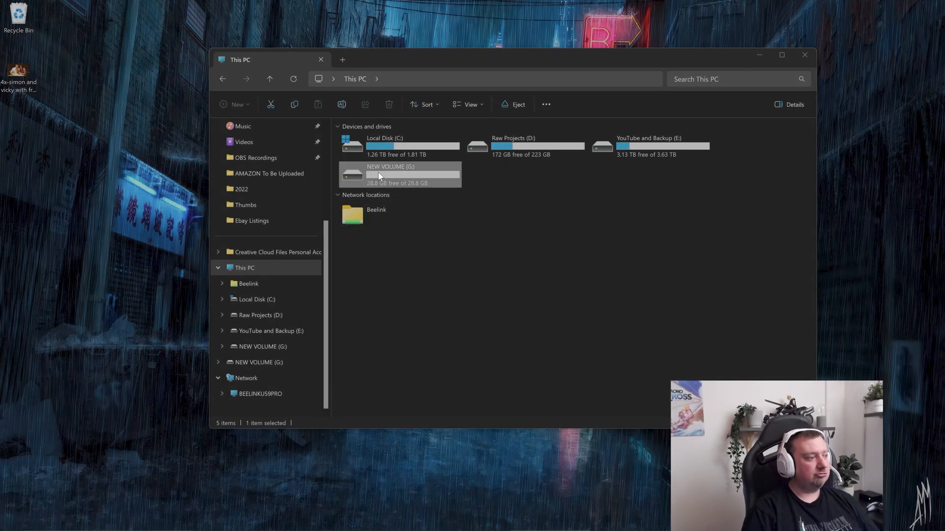
mouse_move(412, 176)
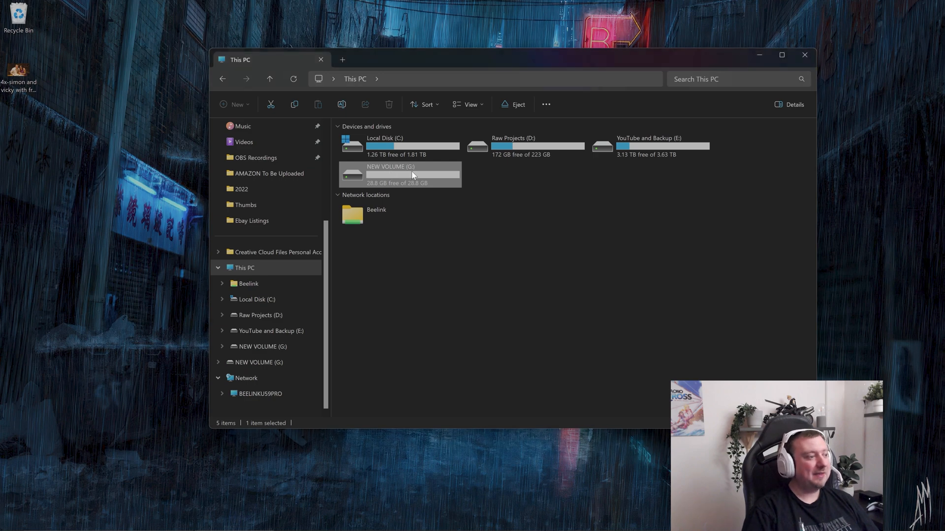
mouse_move(413, 175)
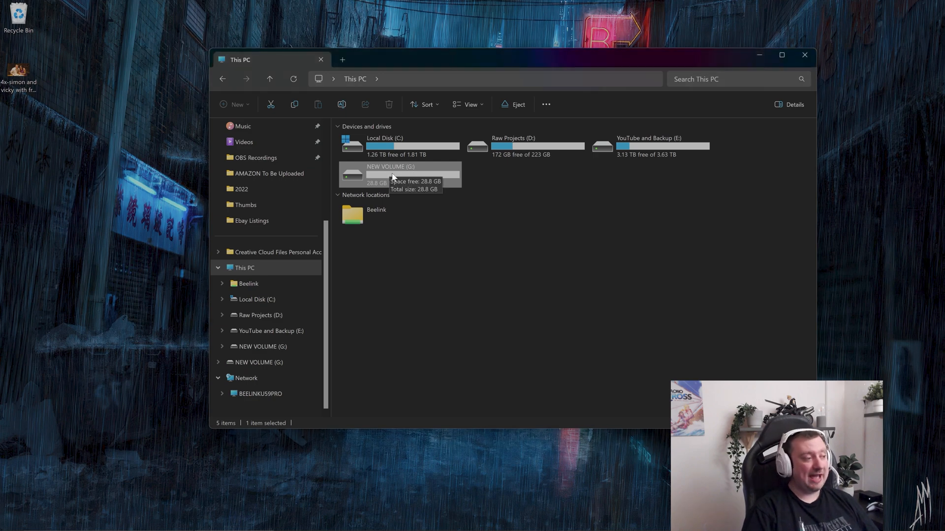
Step: Quick-format NEW VOLUME (G:) as FAT32 with the default allocation unit size
double_click(390, 175)
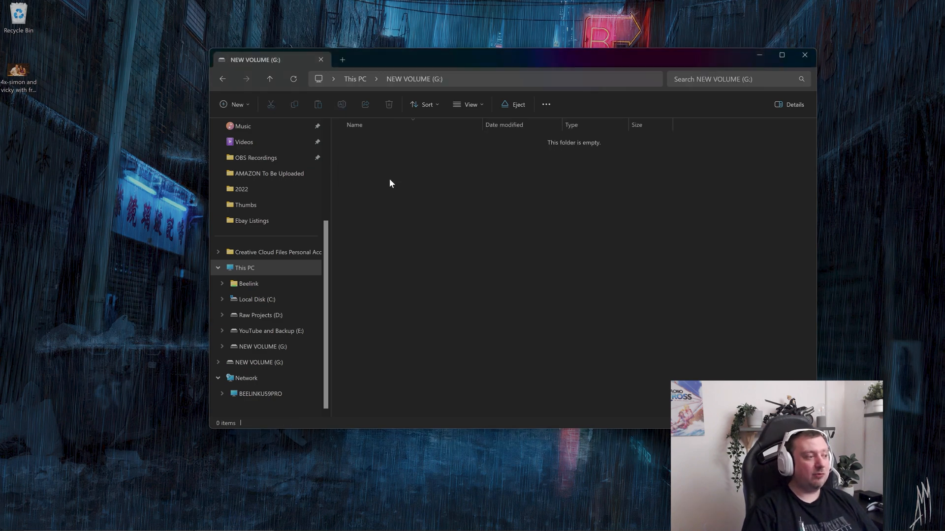
mouse_move(559, 284)
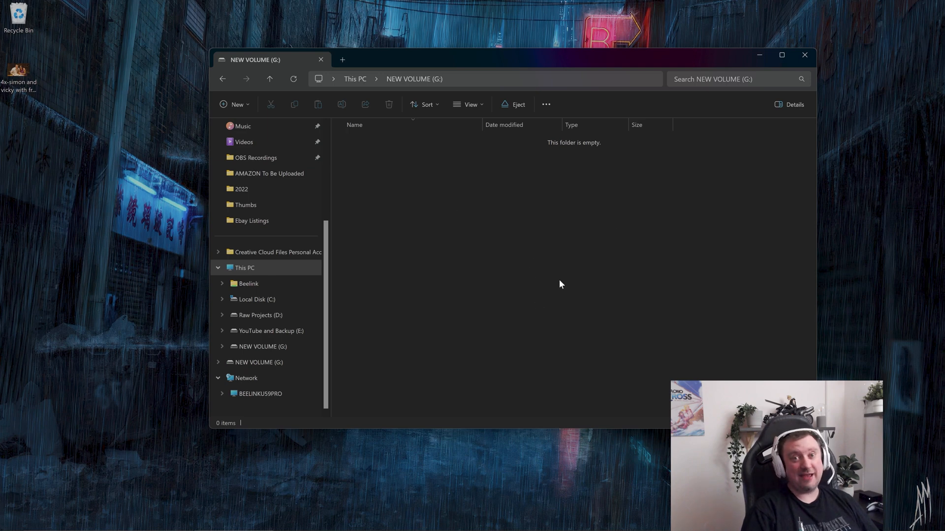
mouse_move(540, 286)
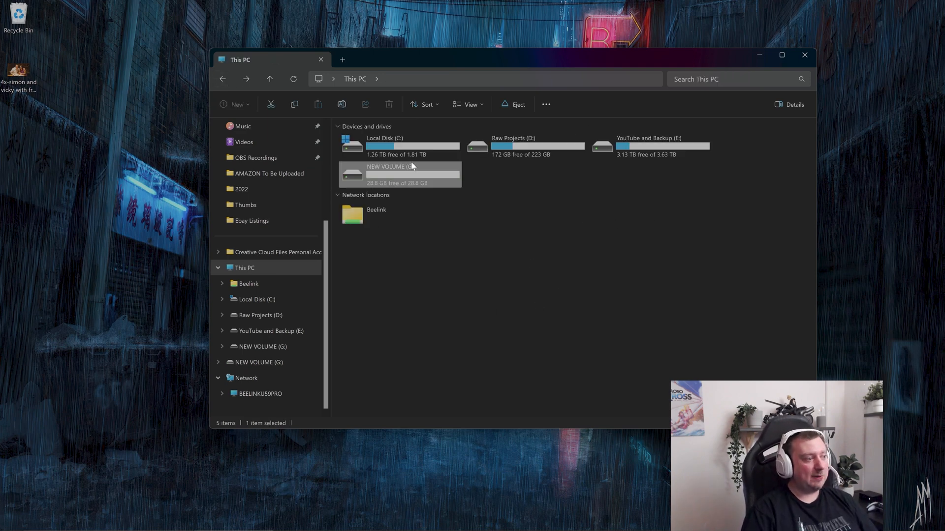
right_click(413, 174)
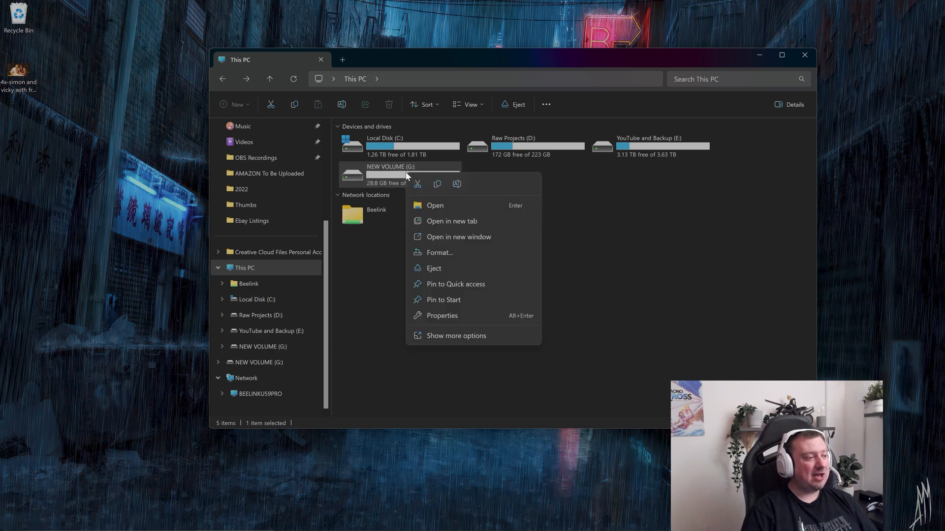
mouse_move(454, 252)
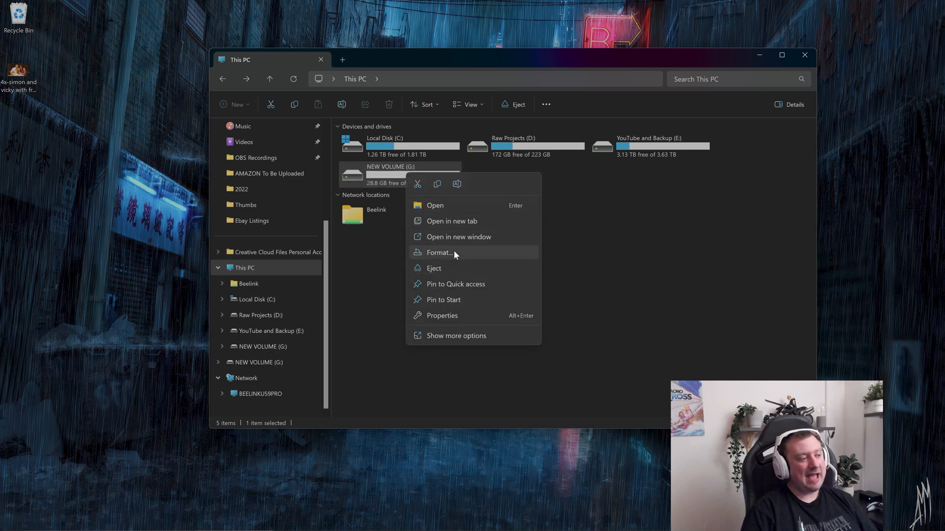
left_click(438, 253)
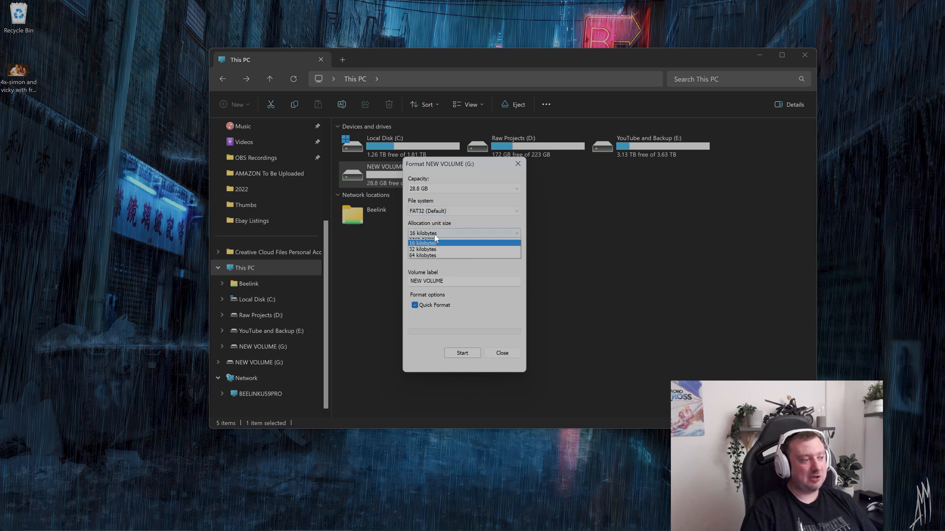
left_click(434, 234)
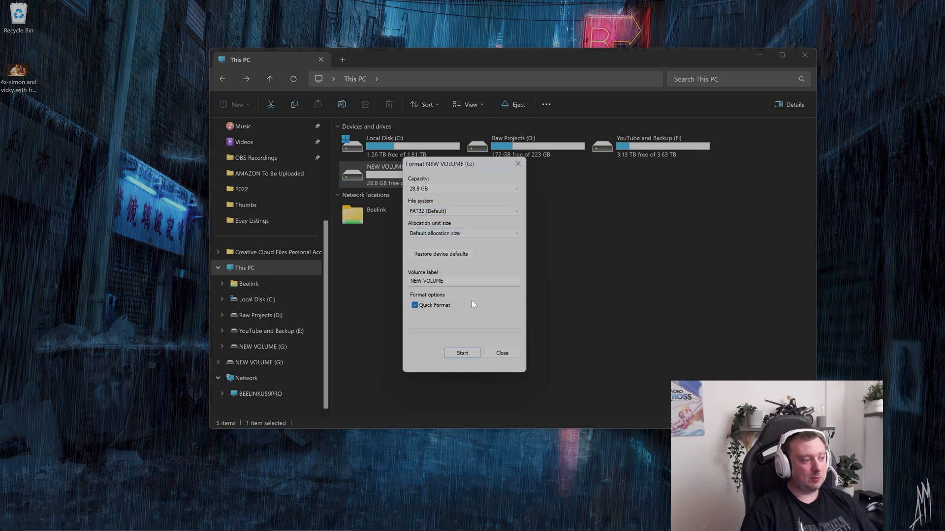
mouse_move(471, 360)
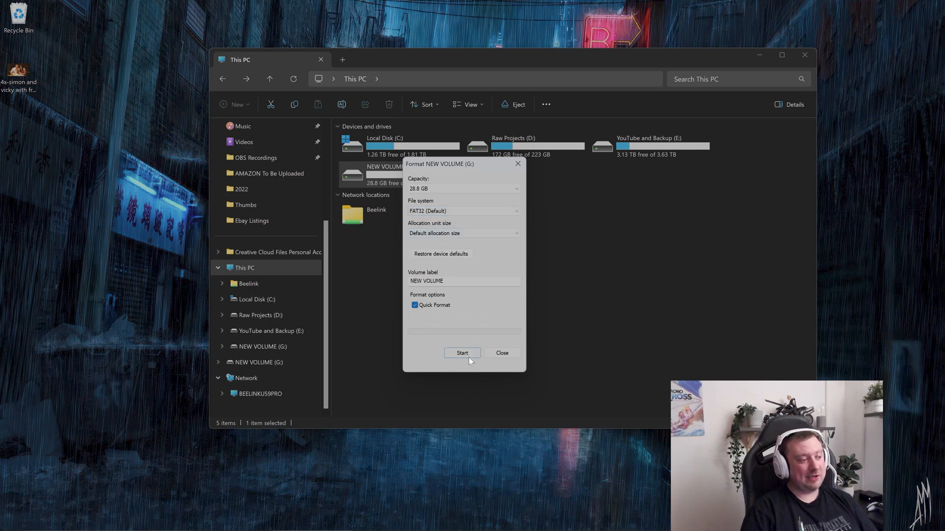
left_click(462, 354)
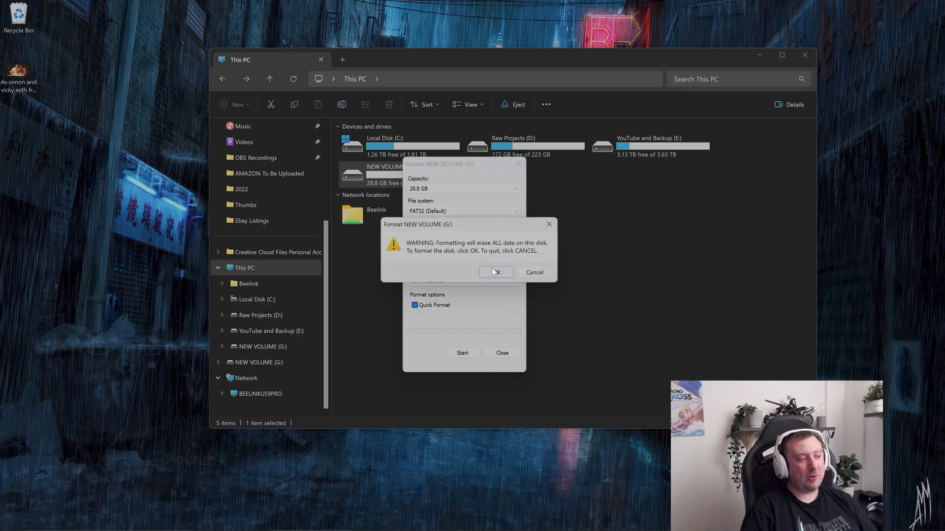
left_click(496, 272)
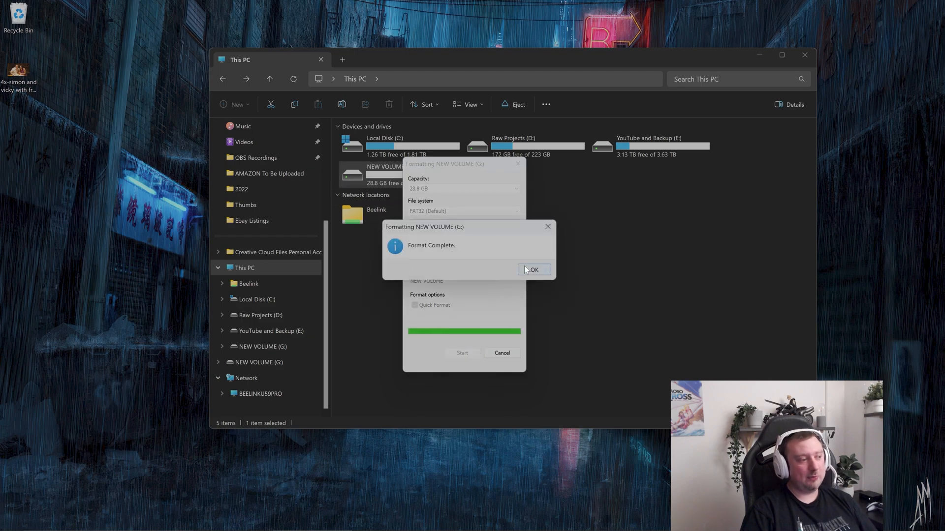
left_click(533, 270)
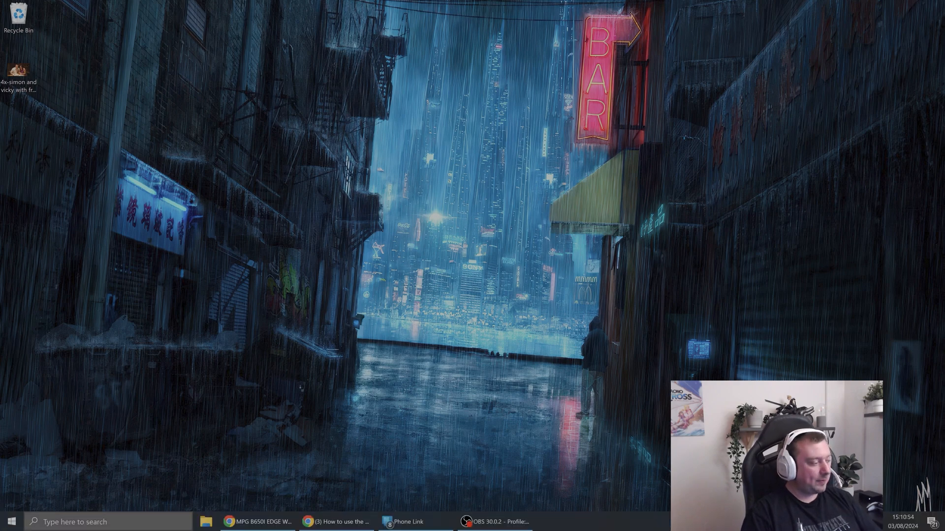
Step: Search 'disk' in Start and launch Create and format hard disk partitions
left_click(11, 522)
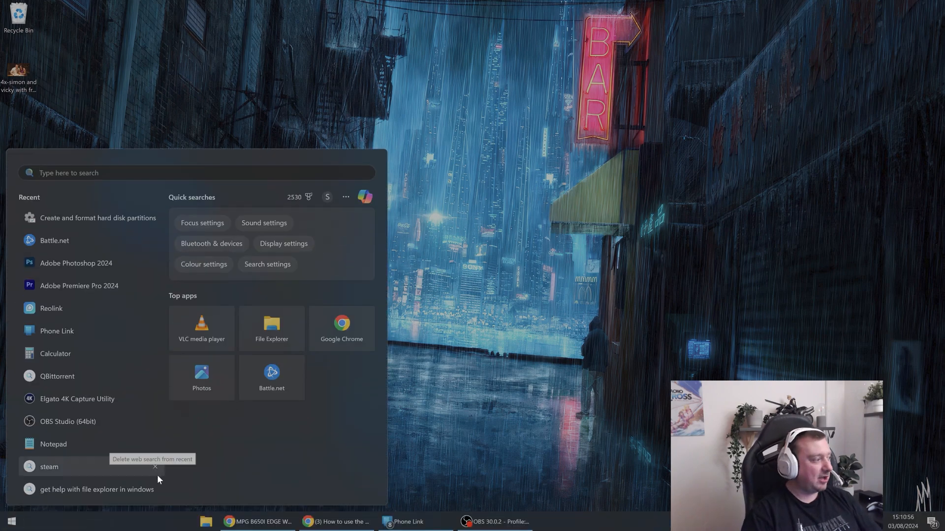
mouse_move(115, 528)
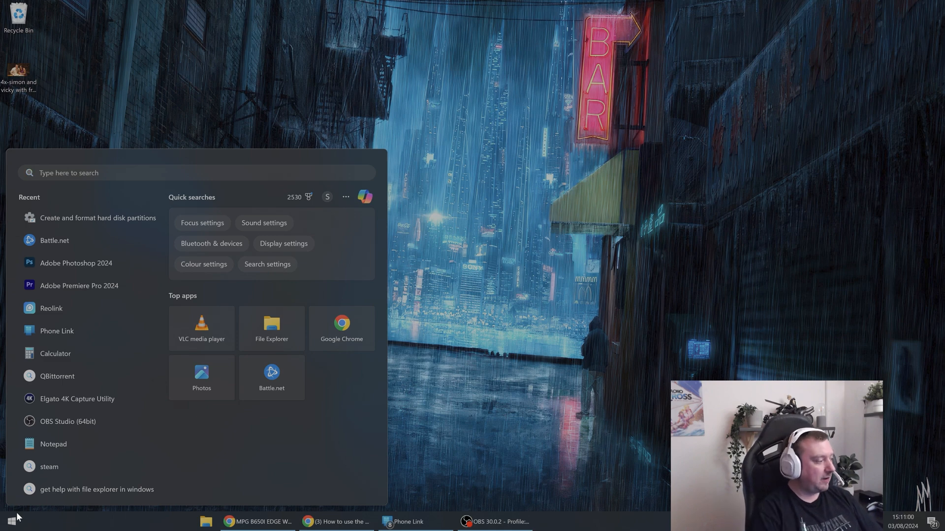
type("disk")
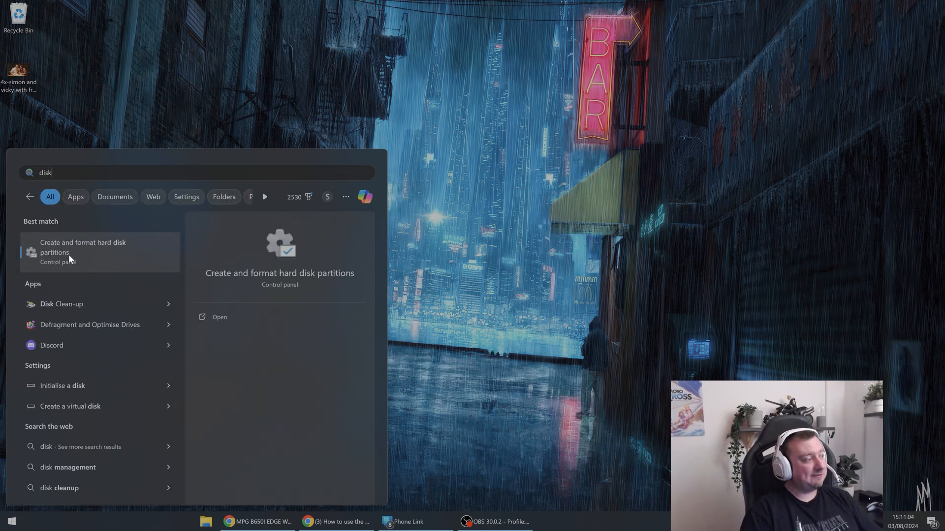
left_click(83, 247)
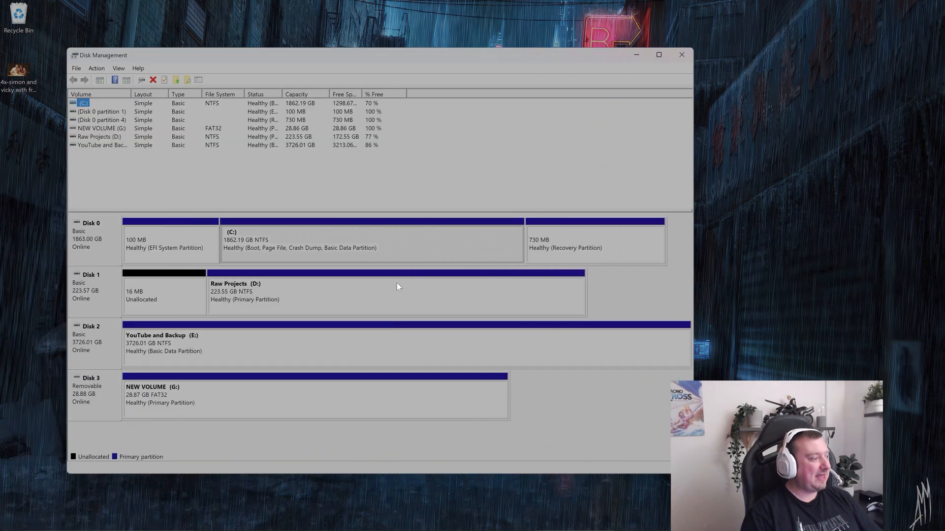
mouse_move(103, 329)
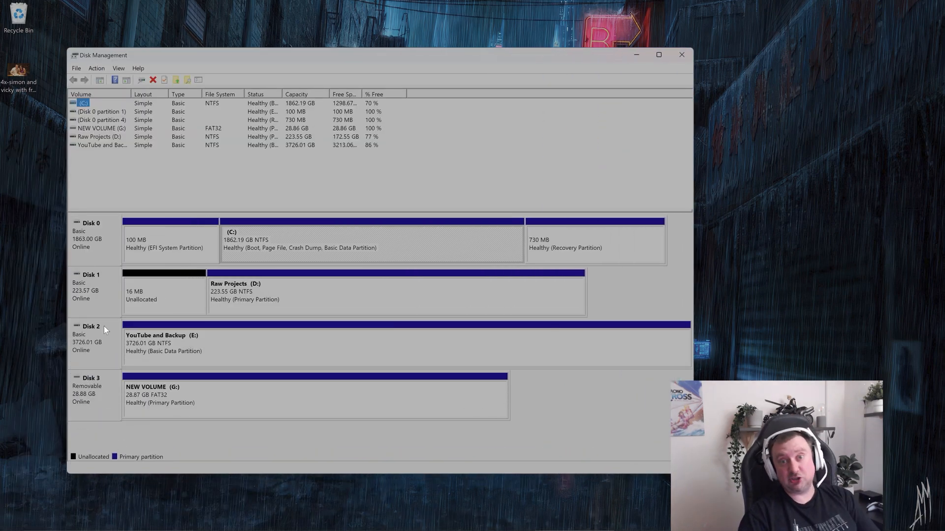
mouse_move(241, 403)
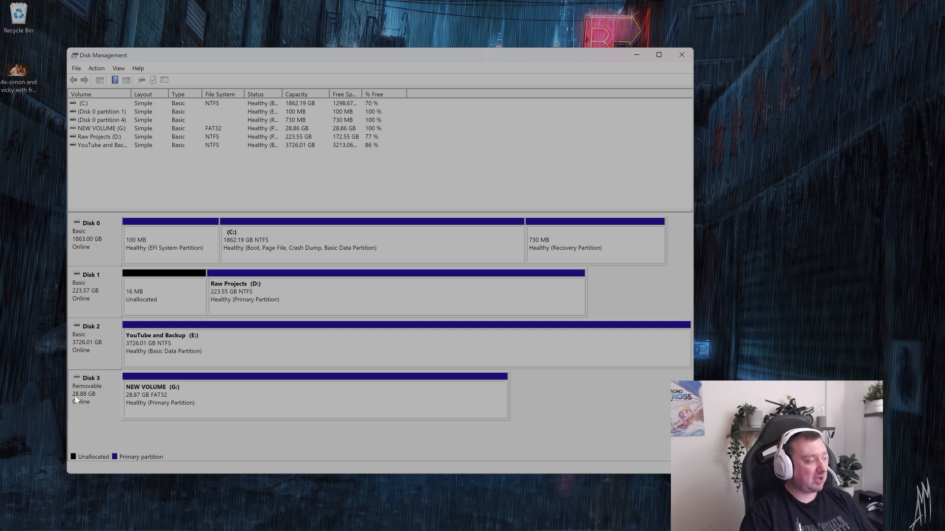
Step: Select the FAT32 NEW VOLUME (G:) partition on removable Disk 3
left_click(314, 395)
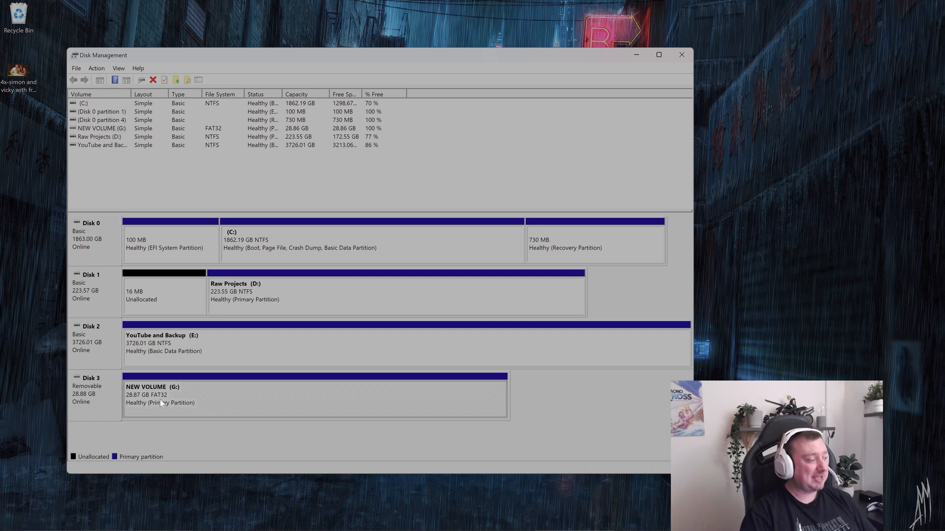
mouse_move(137, 401)
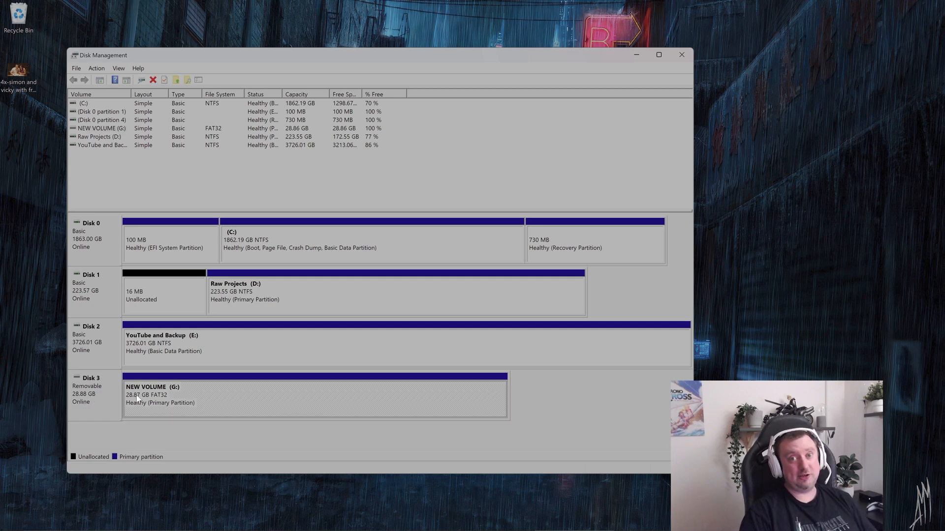
mouse_move(194, 401)
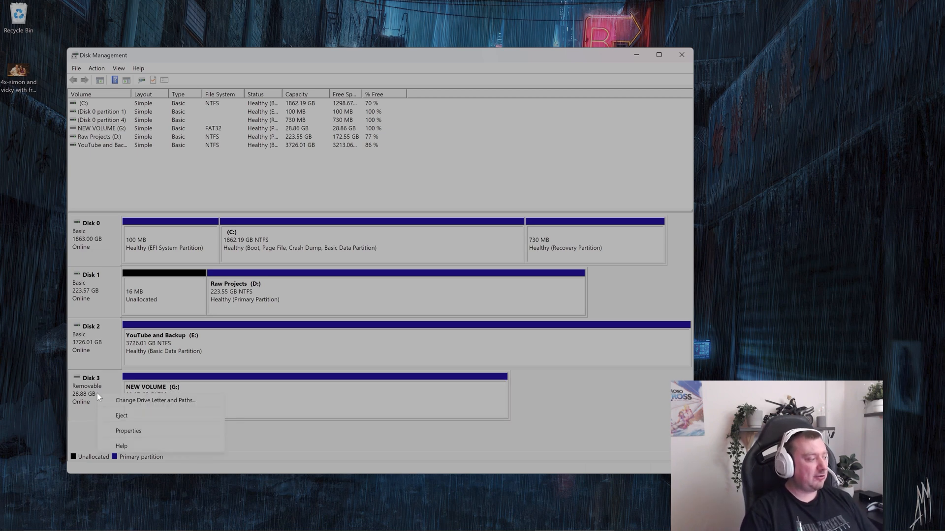
mouse_move(145, 439)
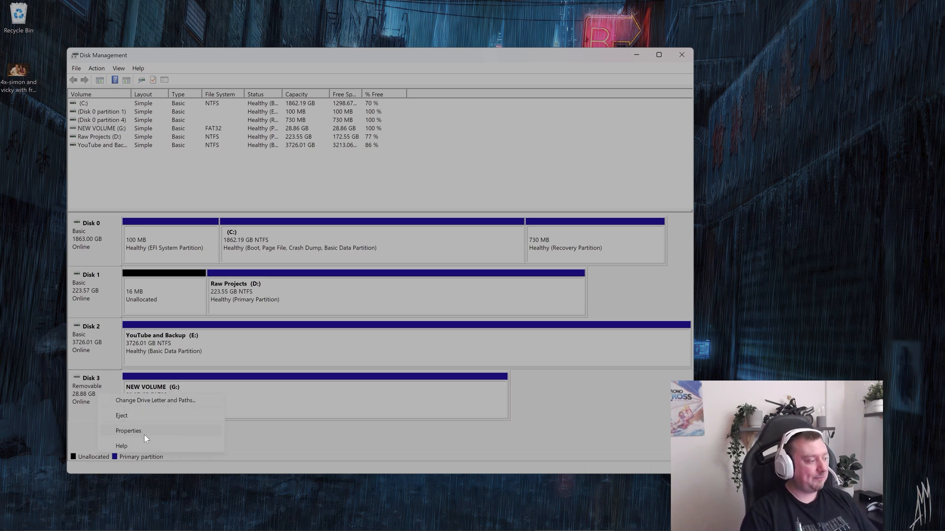
left_click(128, 430)
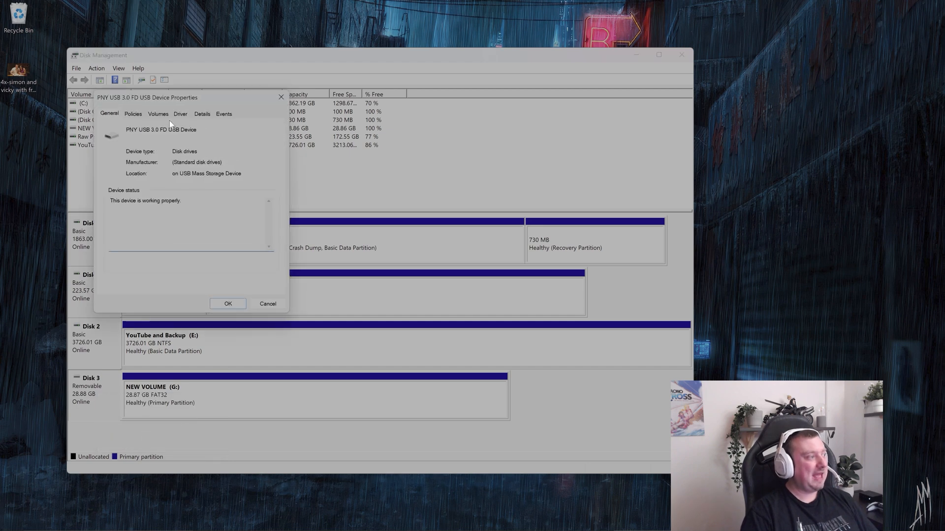
left_click(158, 114)
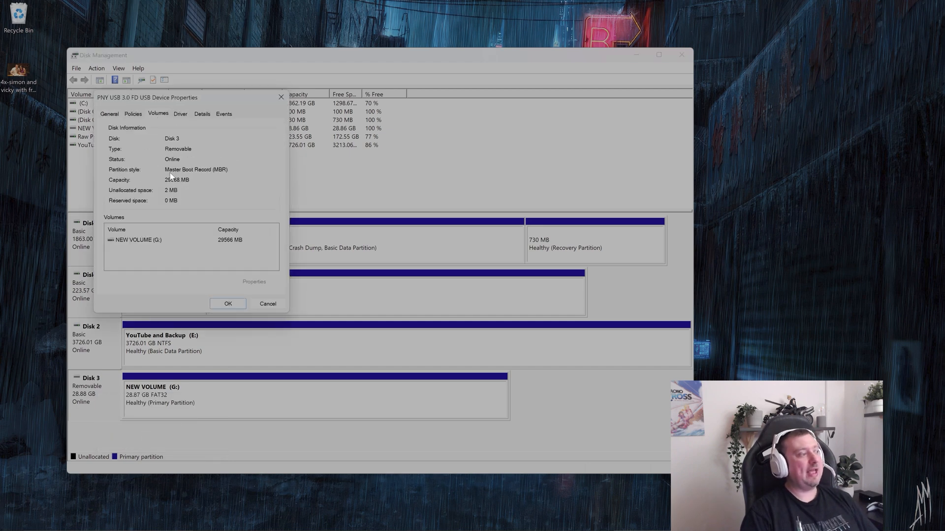
mouse_move(208, 179)
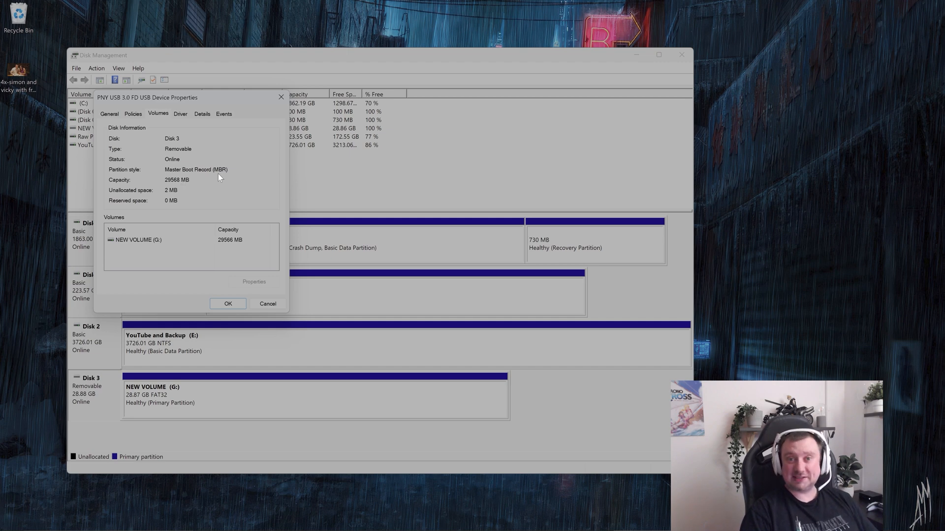
mouse_move(195, 166)
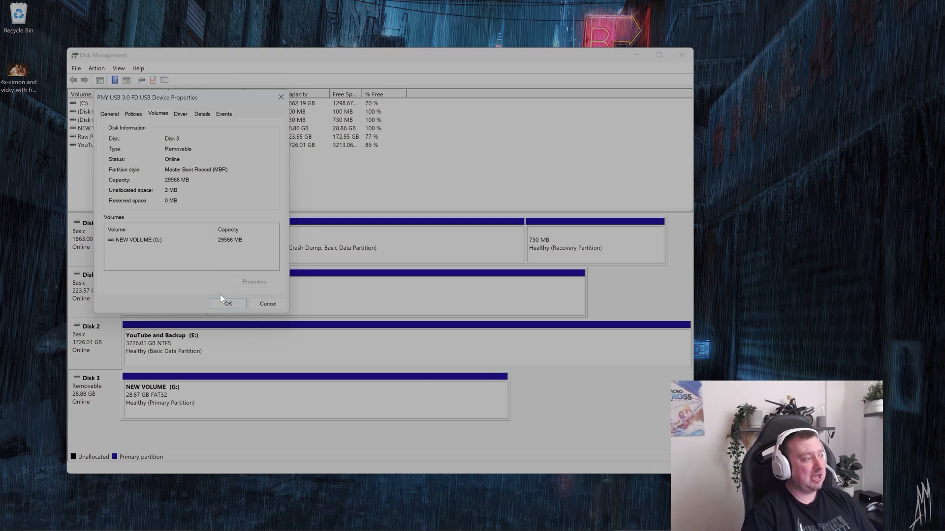
left_click(228, 303)
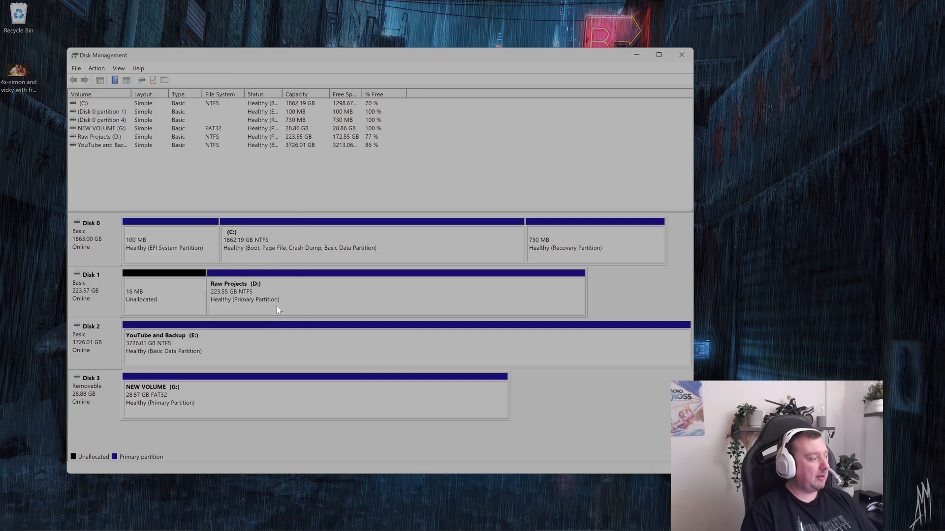
Step: View the partition style in Disk 2's and the USB stick's Volumes properties
right_click(91, 334)
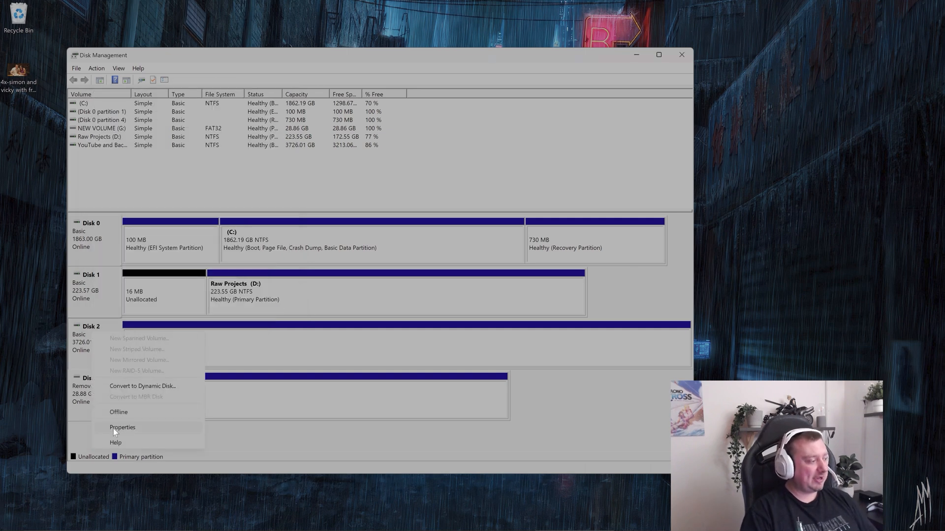
left_click(122, 427)
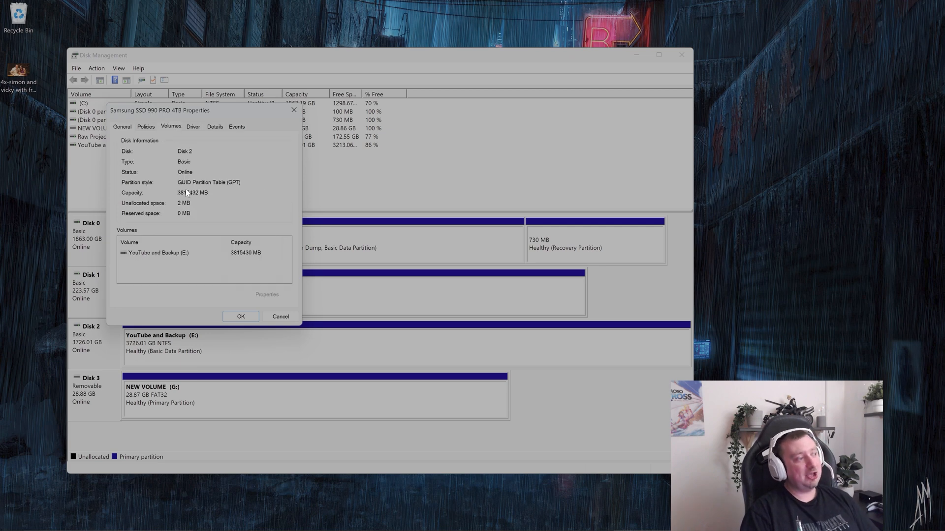
mouse_move(202, 191)
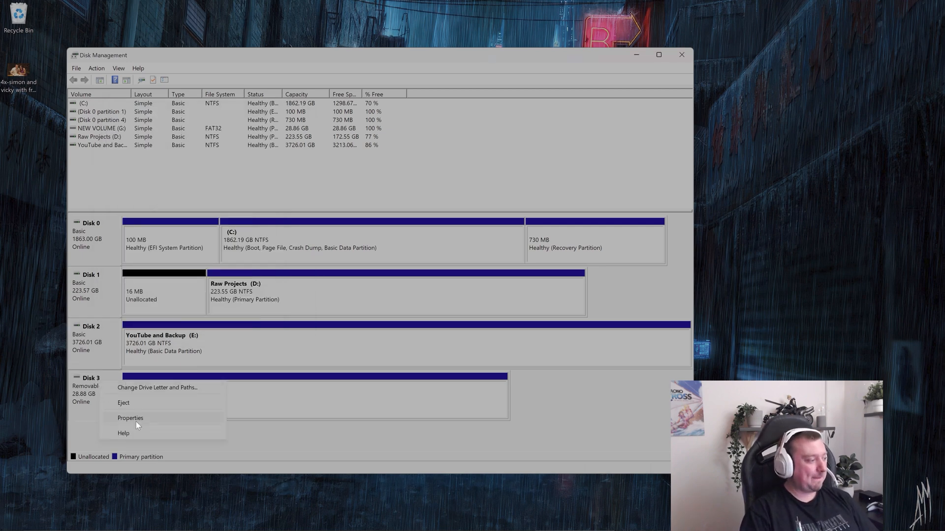
left_click(130, 417)
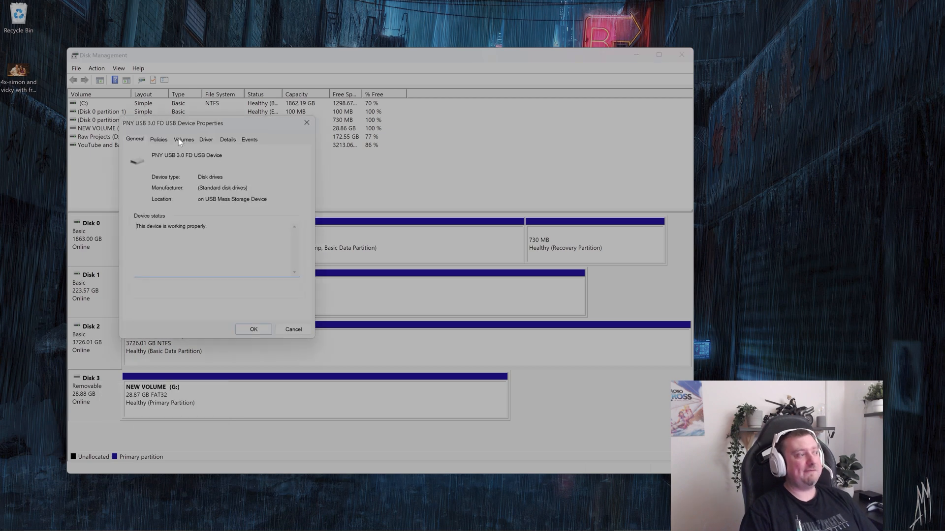
left_click(183, 139)
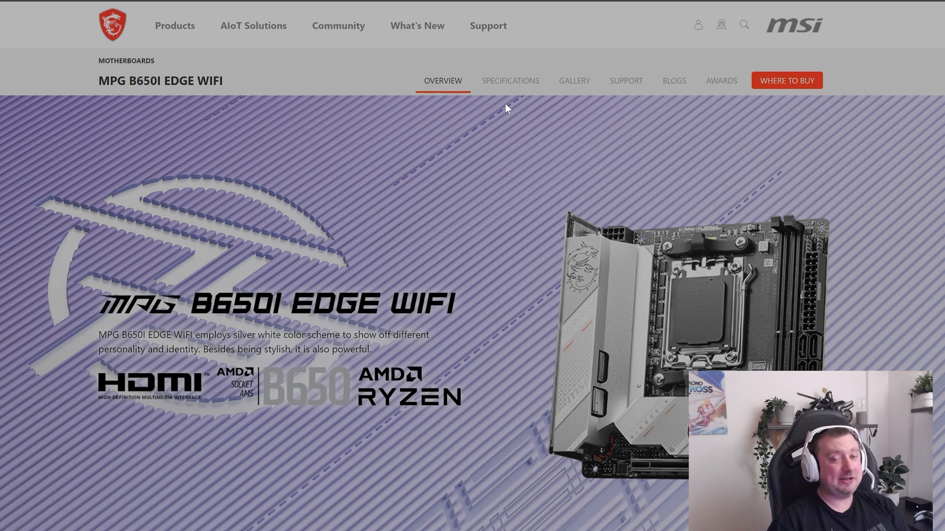
mouse_move(39, 93)
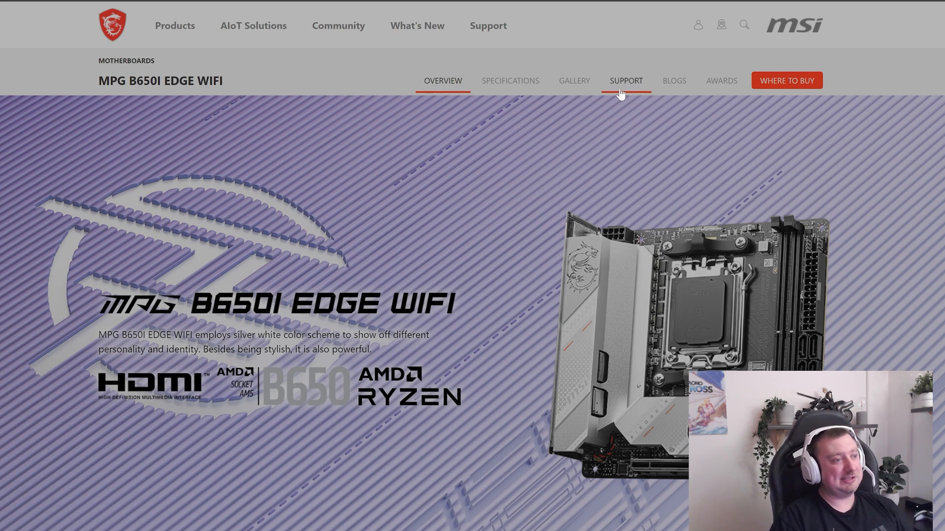
Step: Open the MPG B650I EDGE WIFI support page and browse BIOS versions toward 7D73v1D
left_click(625, 80)
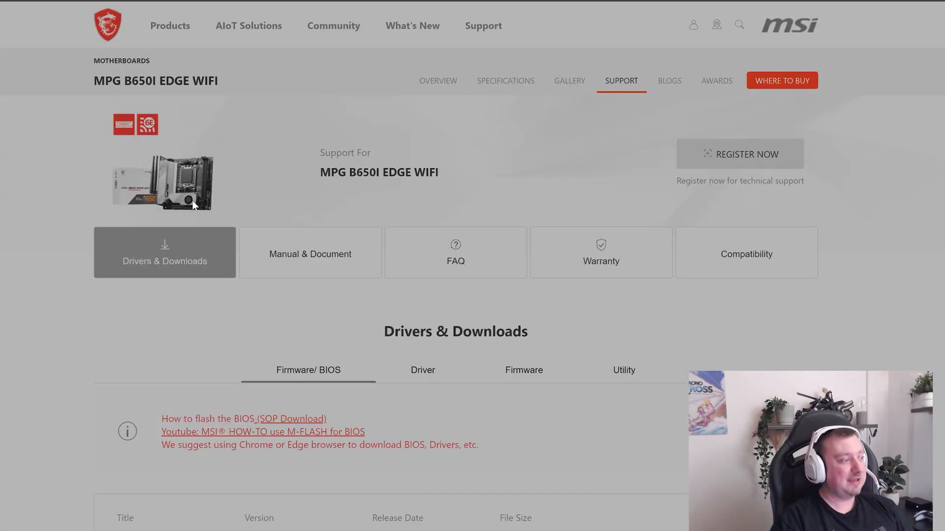
scroll("down", 3)
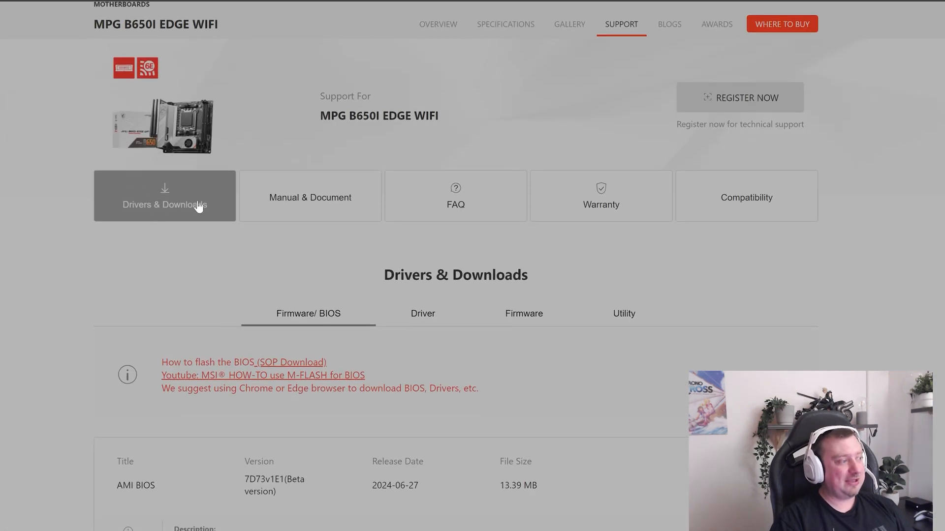
scroll("down", 3)
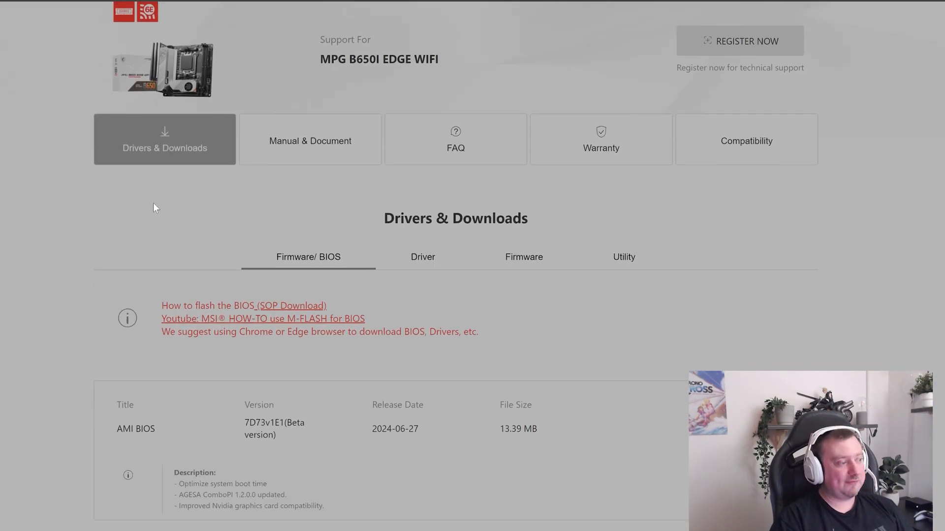
scroll("down", 3)
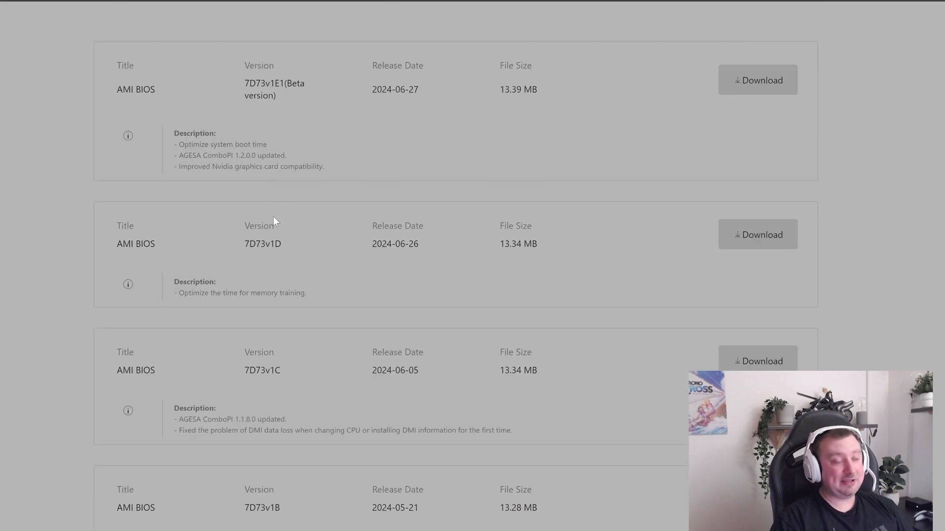
mouse_move(280, 239)
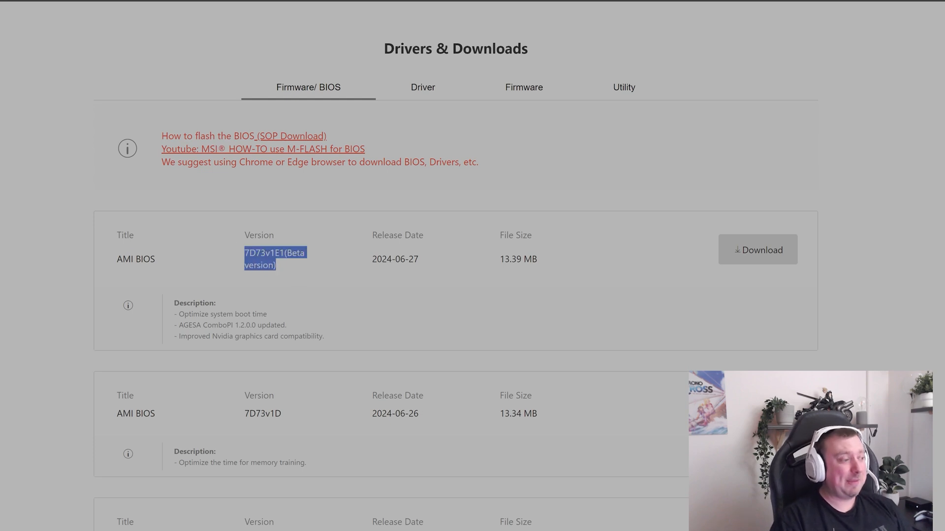
left_click(51, 244)
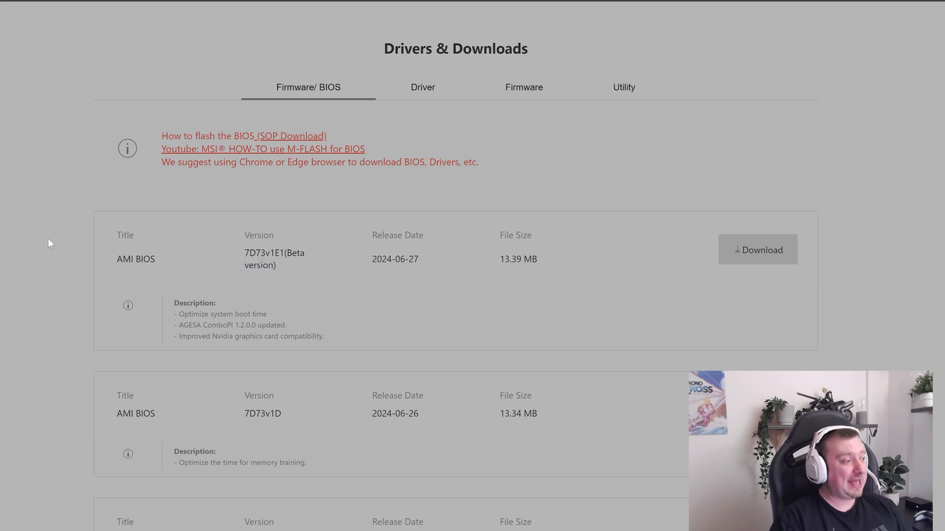
scroll("down", 3)
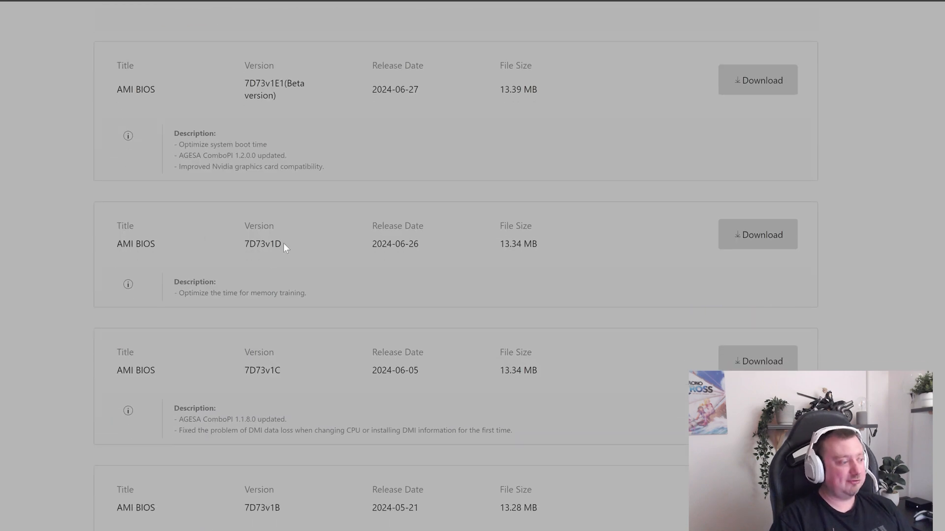
mouse_move(311, 263)
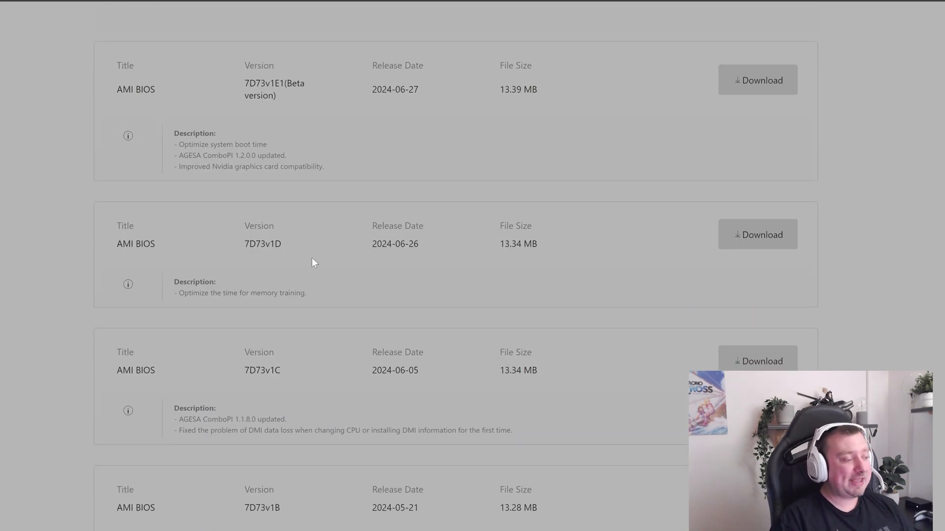
double_click(263, 370)
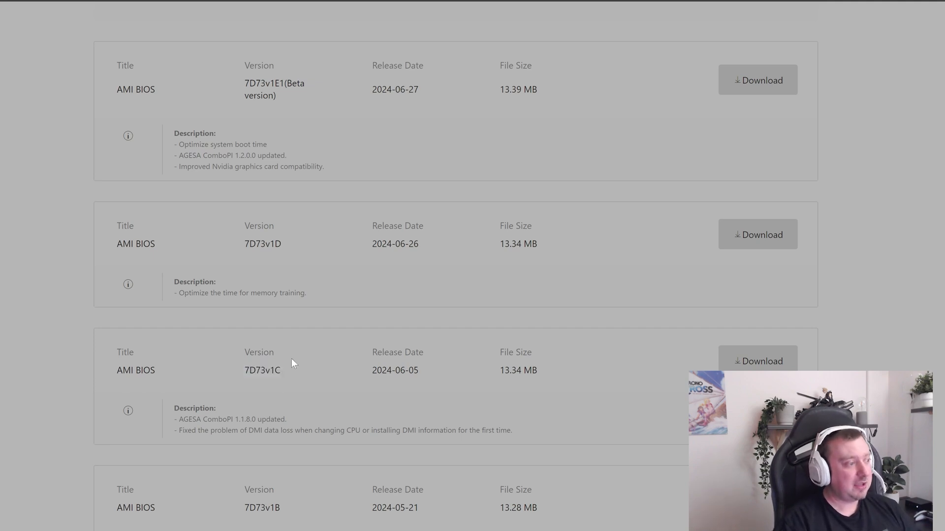
mouse_move(295, 319)
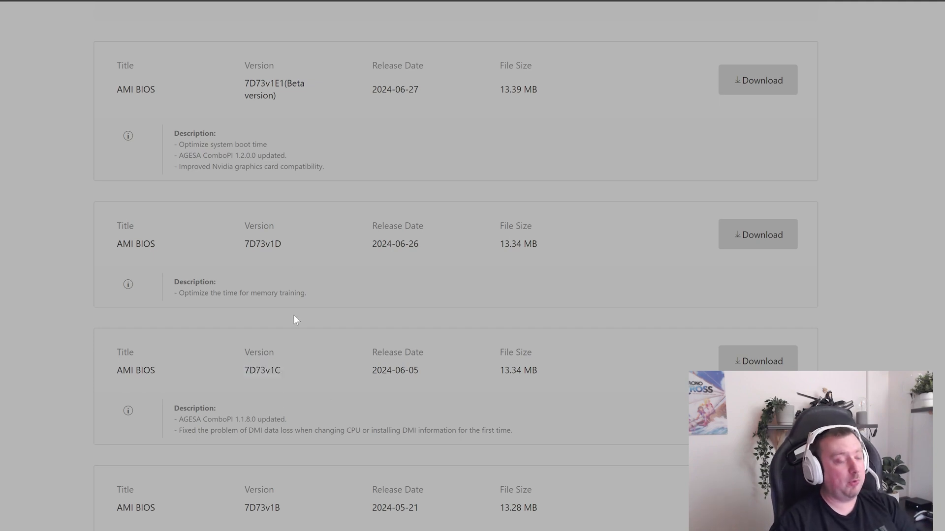
scroll("down", 3)
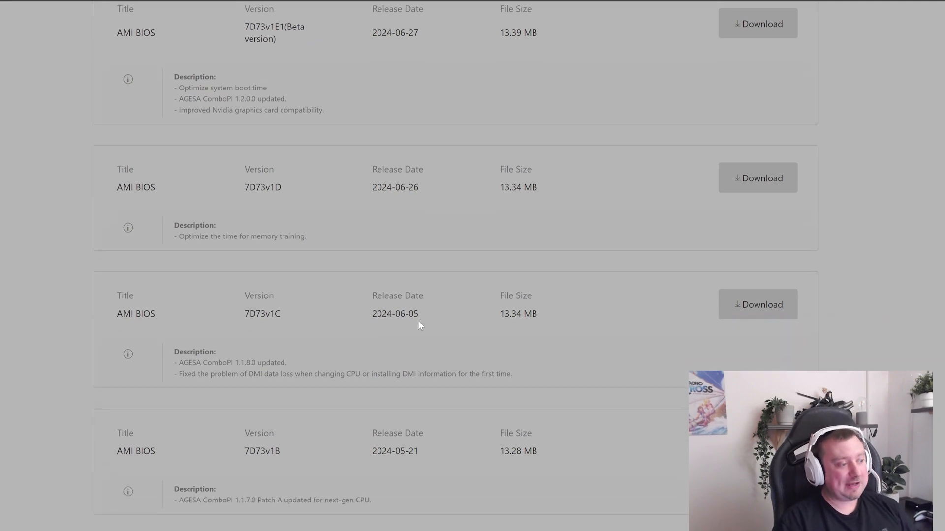
double_click(395, 314)
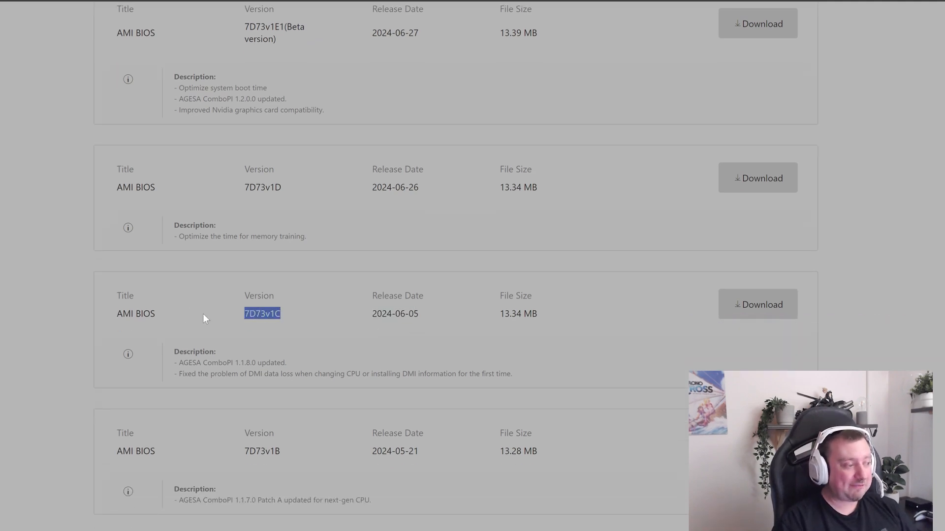
mouse_move(159, 315)
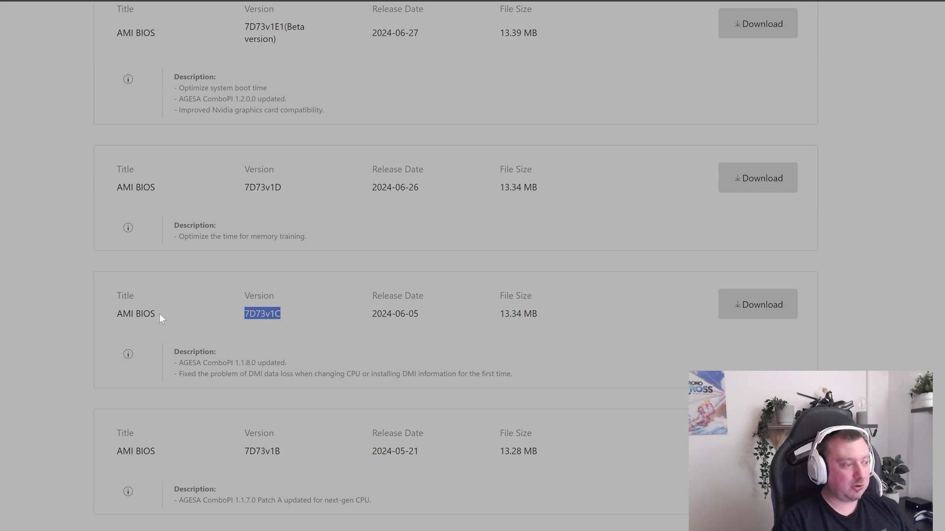
mouse_move(221, 328)
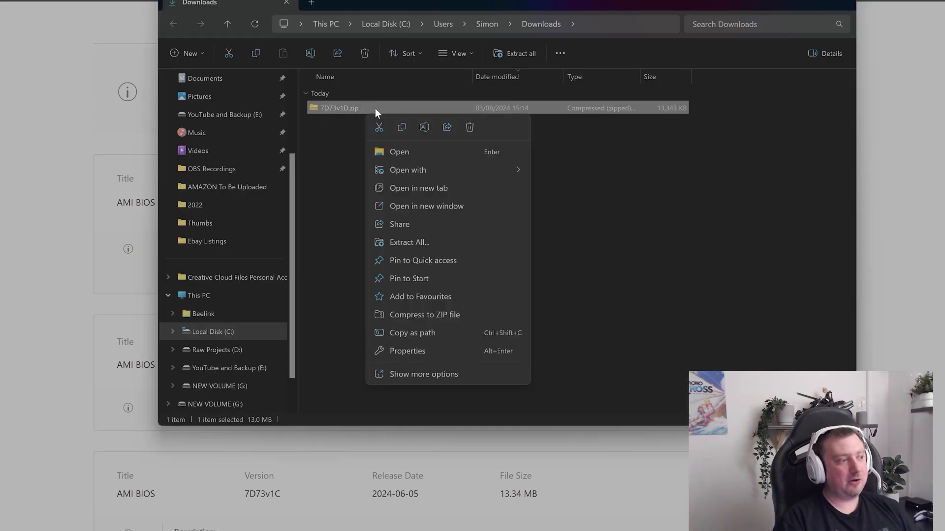
Step: Extract 7D73v1D.zip into its folder and select the E7D73AMS.1D0 BIOS file
left_click(409, 242)
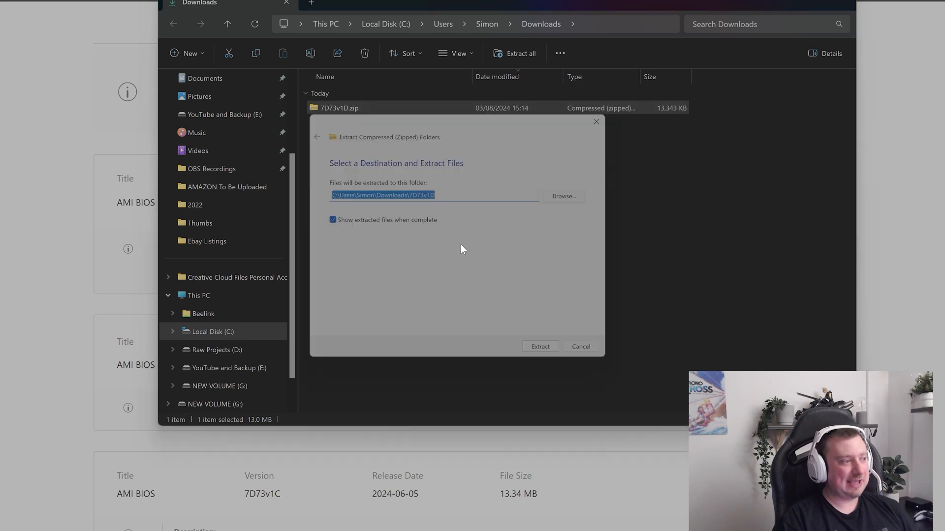
left_click(539, 347)
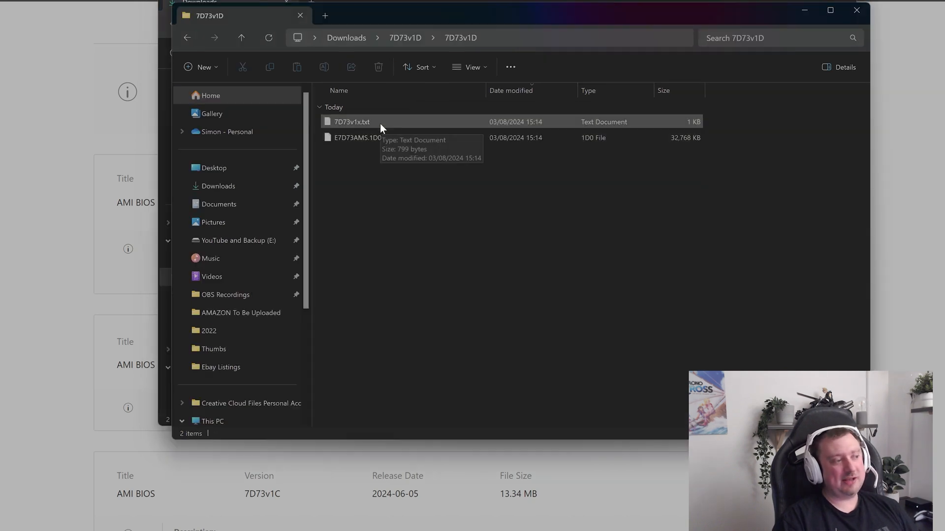
left_click(357, 138)
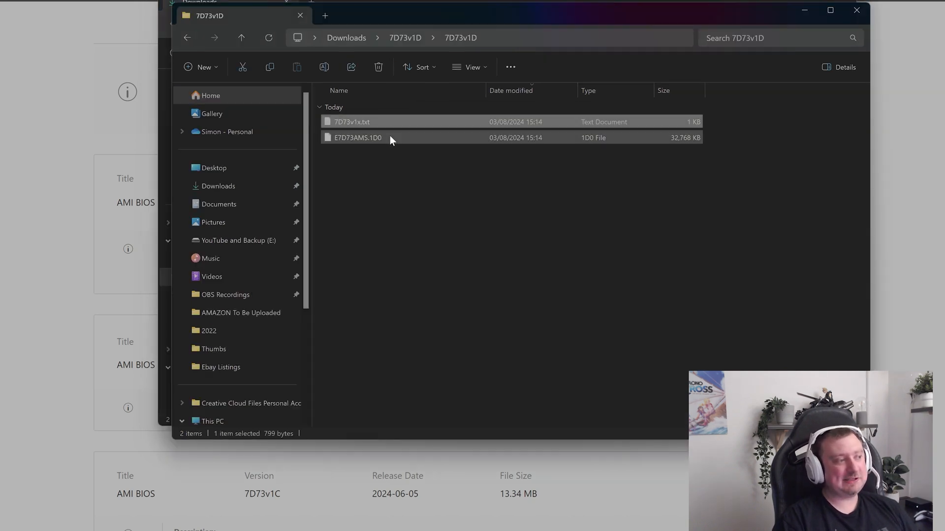
left_click(357, 138)
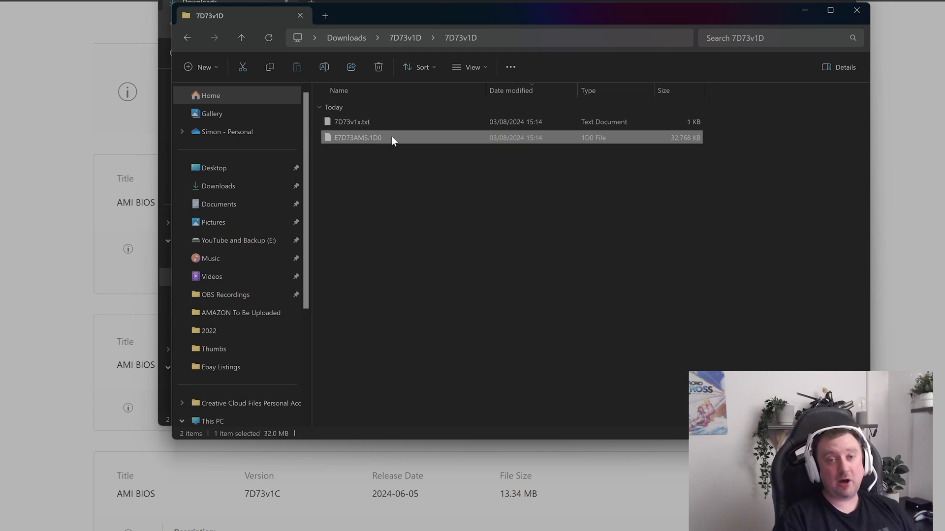
mouse_move(392, 137)
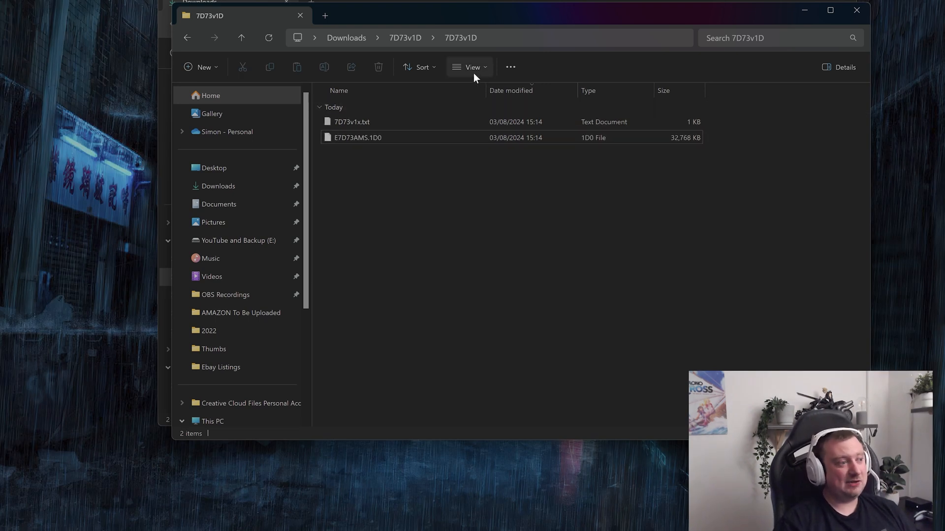
left_click(472, 67)
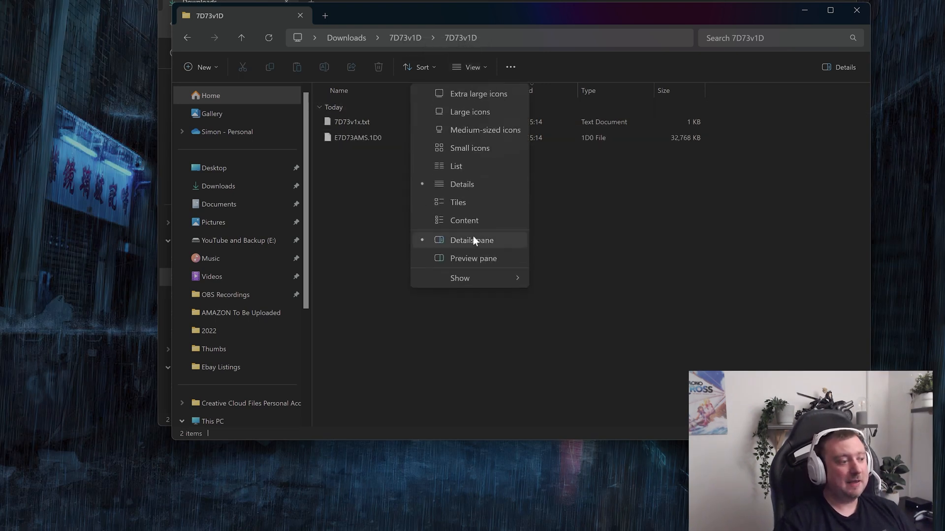
left_click(459, 277)
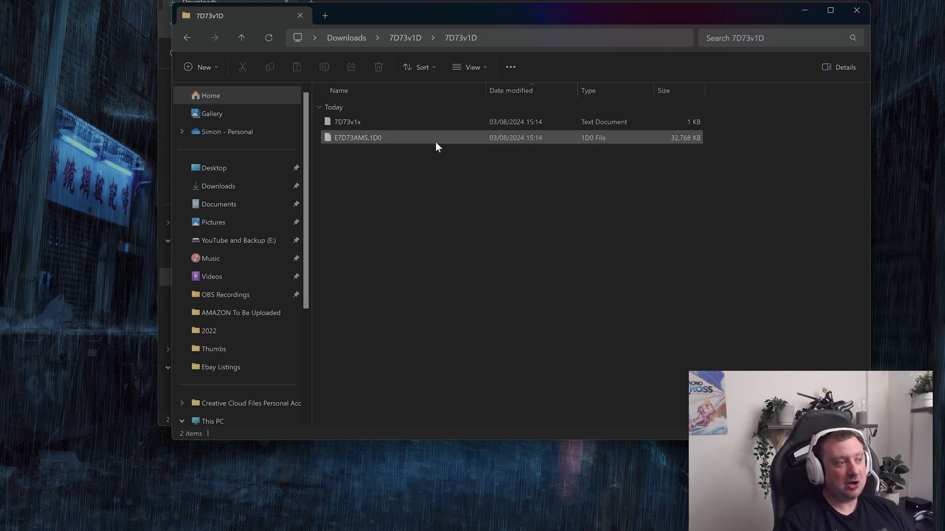
left_click(470, 67)
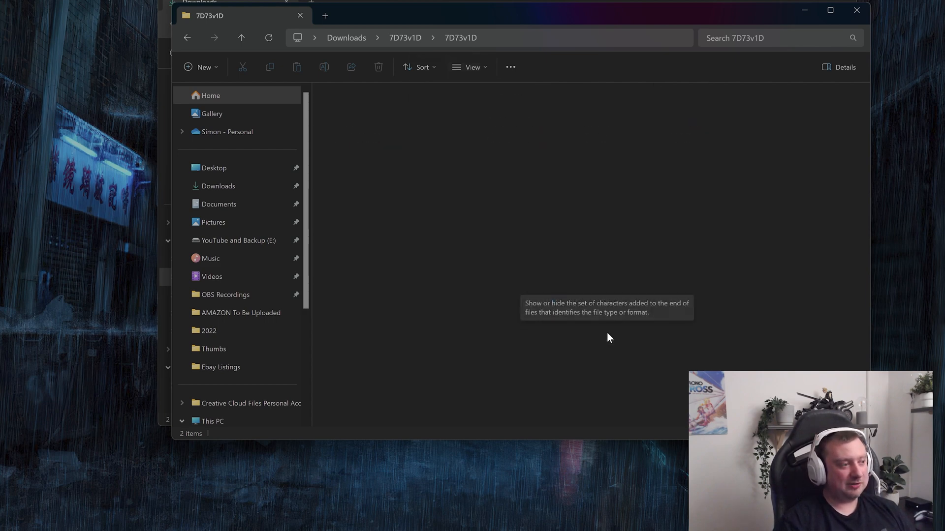
left_click(357, 137)
type("MSI.ROM")
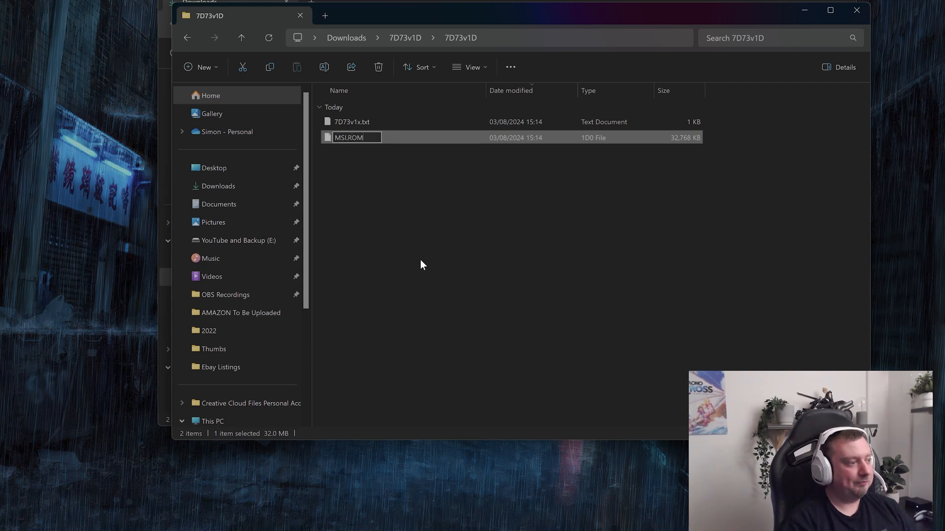
mouse_move(348, 154)
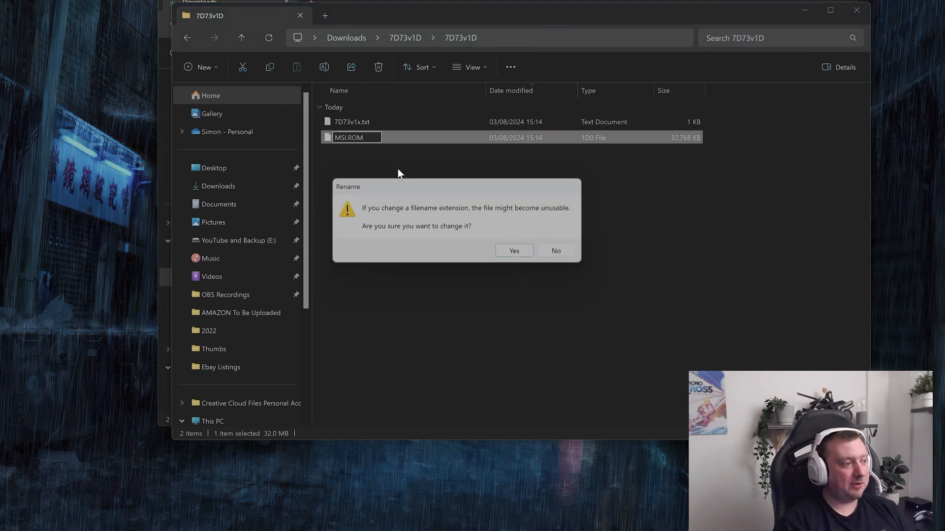
Step: Accept the extension change warning so the file becomes MSI.ROM
left_click(513, 250)
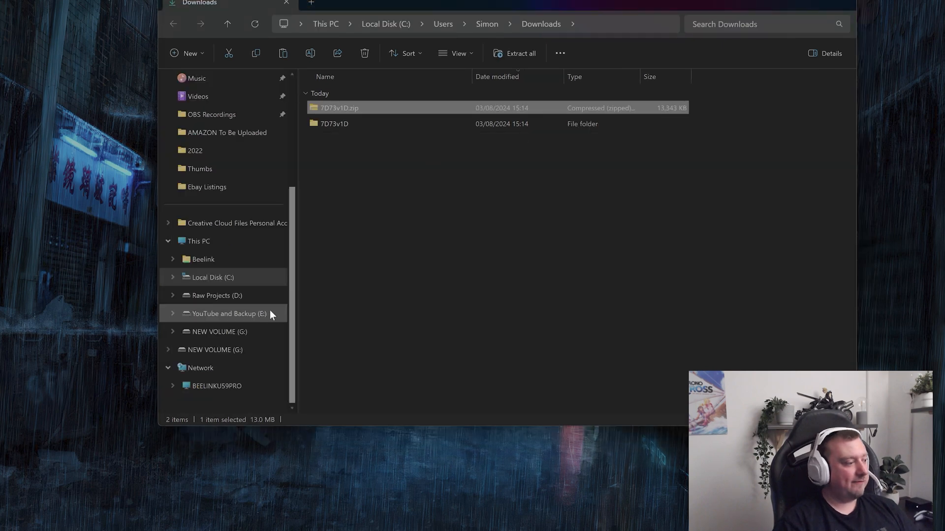
Step: Open NEW VOLUME (G:) and place MSI.ROM in its root
left_click(219, 331)
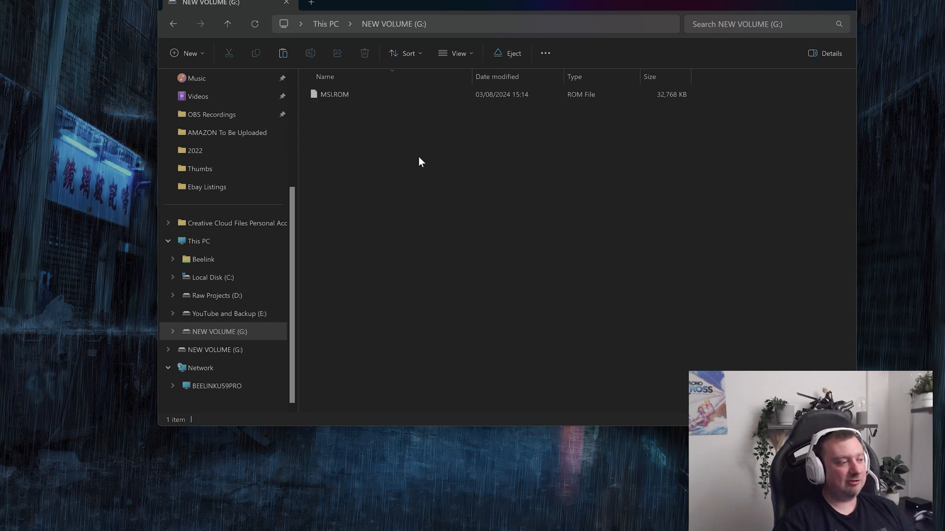
left_click(335, 94)
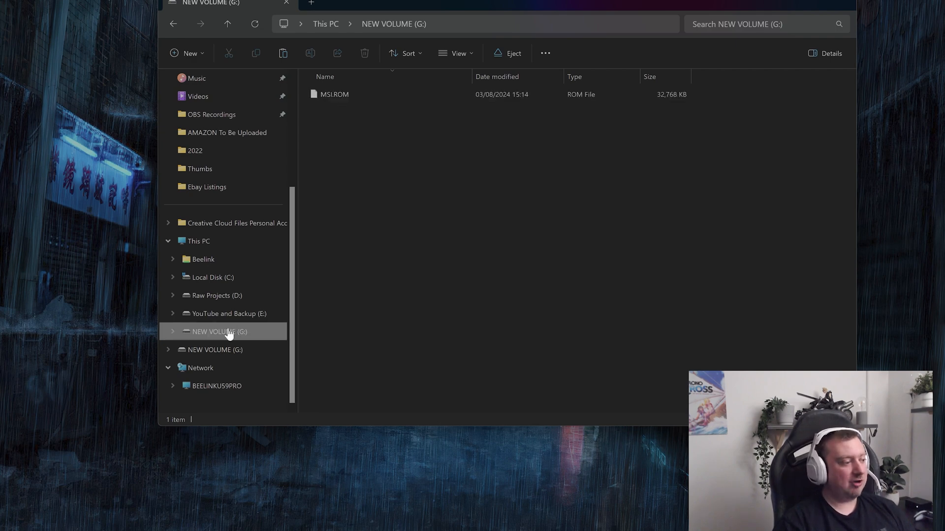
mouse_move(511, 269)
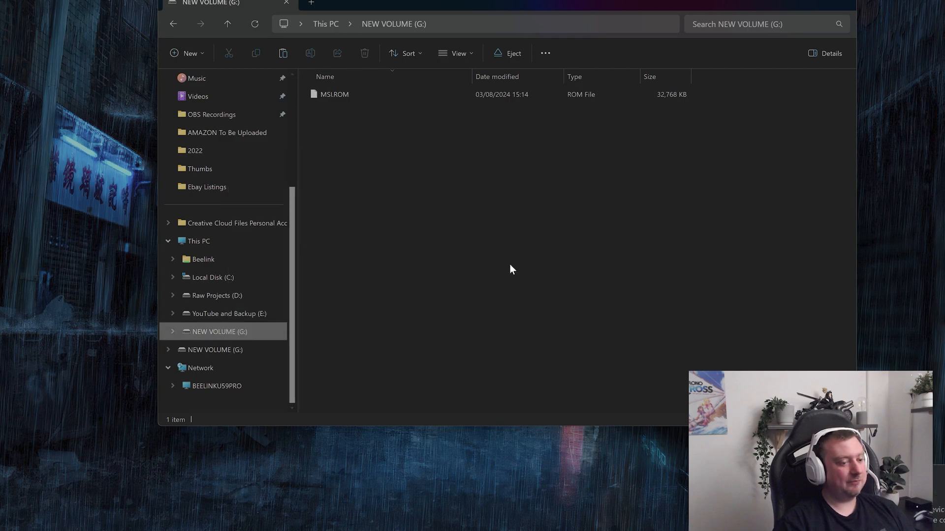